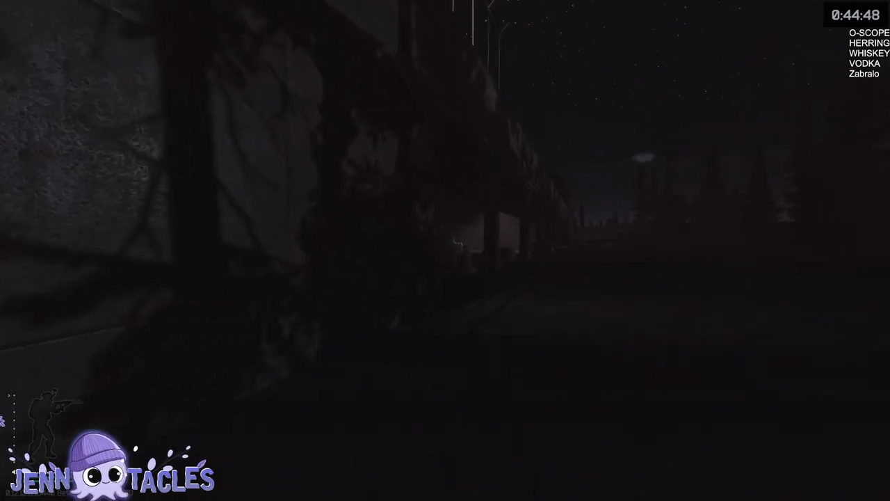
{"action": "mouse_move", "coordinate": [445, 251]}
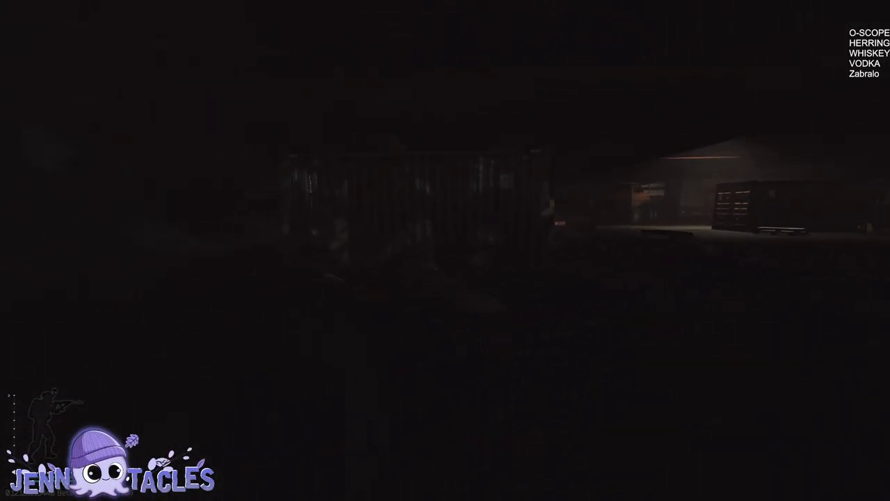
{"action": "mouse_move", "coordinate": [445, 250]}
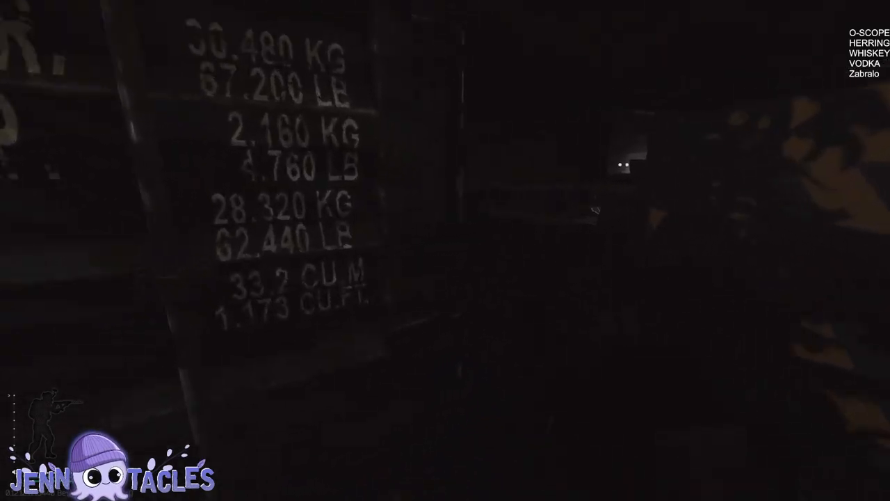
{"action": "mouse_move", "coordinate": [446, 250]}
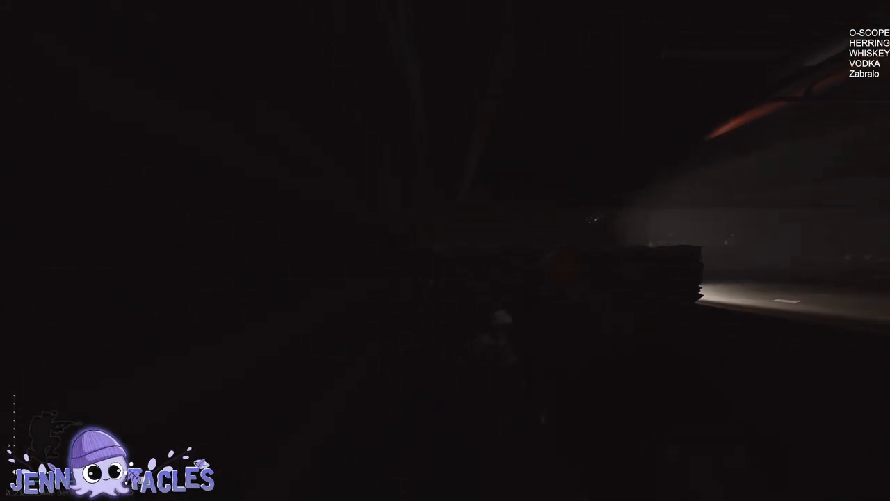
{"action": "mouse_move", "coordinate": [445, 251]}
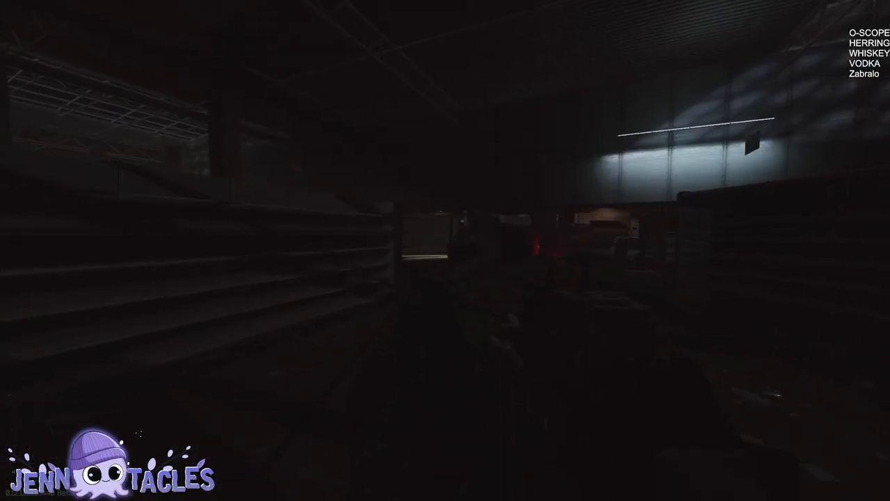
{"action": "mouse_move", "coordinate": [446, 250]}
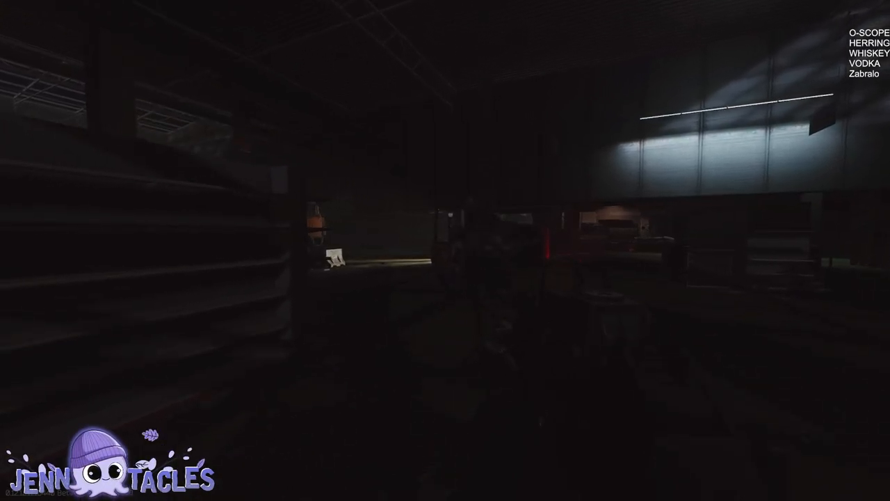
{"action": "mouse_move", "coordinate": [445, 250]}
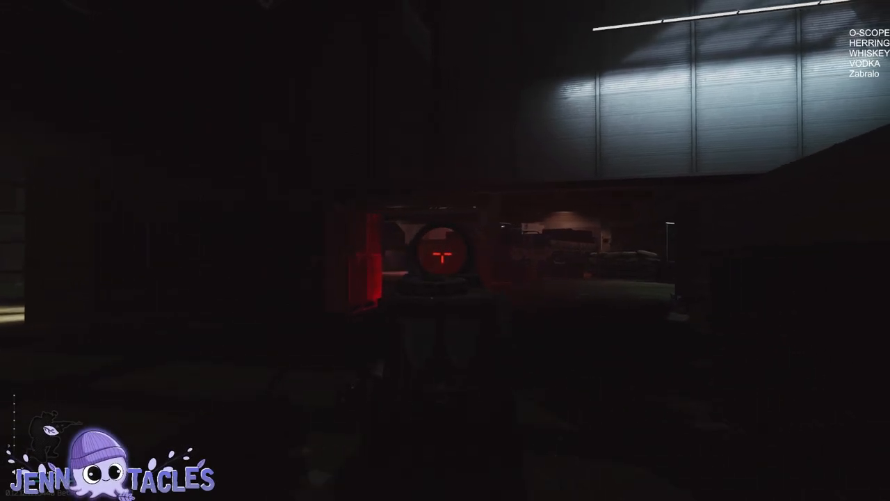
{"action": "mouse_move", "coordinate": [445, 251]}
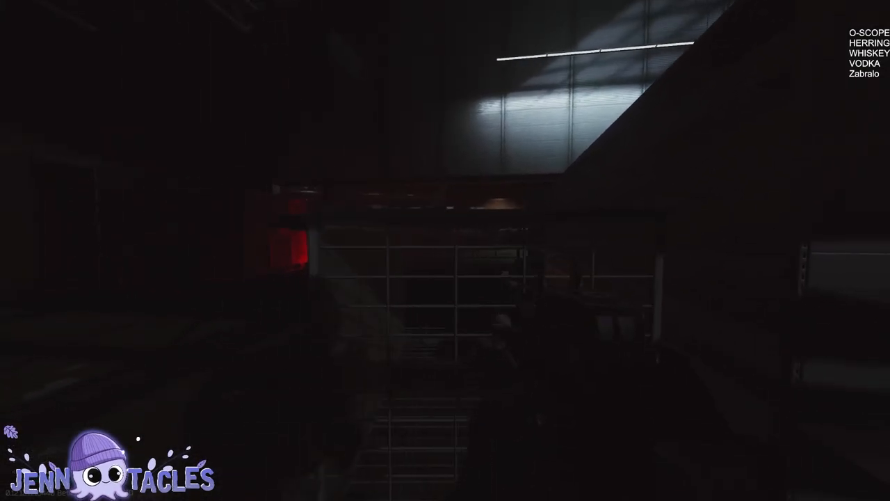
{"action": "mouse_move", "coordinate": [445, 251]}
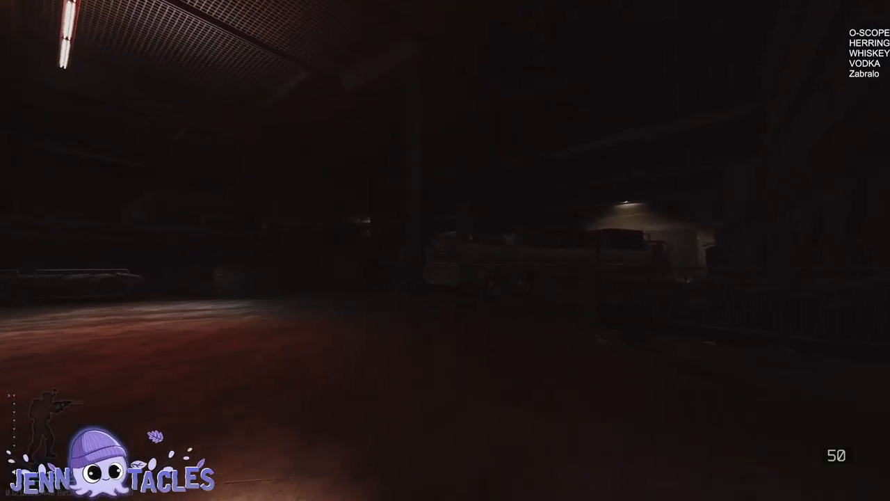
{"action": "mouse_move", "coordinate": [445, 251]}
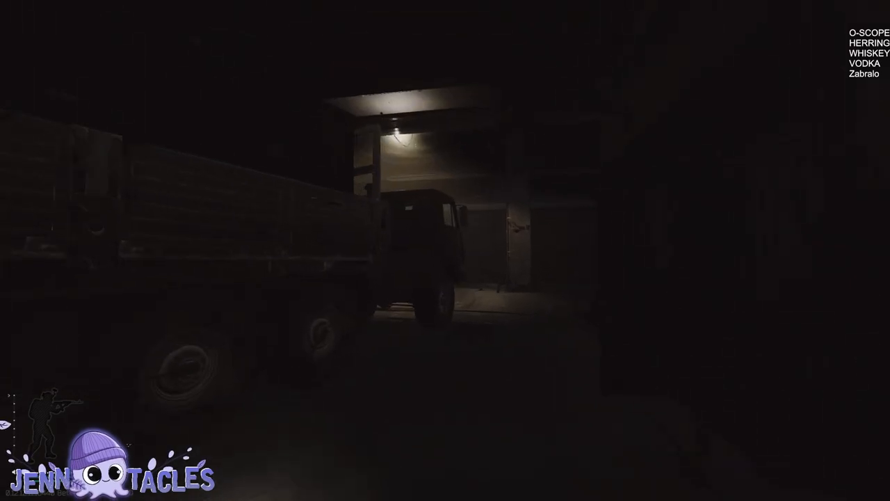
{"action": "mouse_move", "coordinate": [445, 251]}
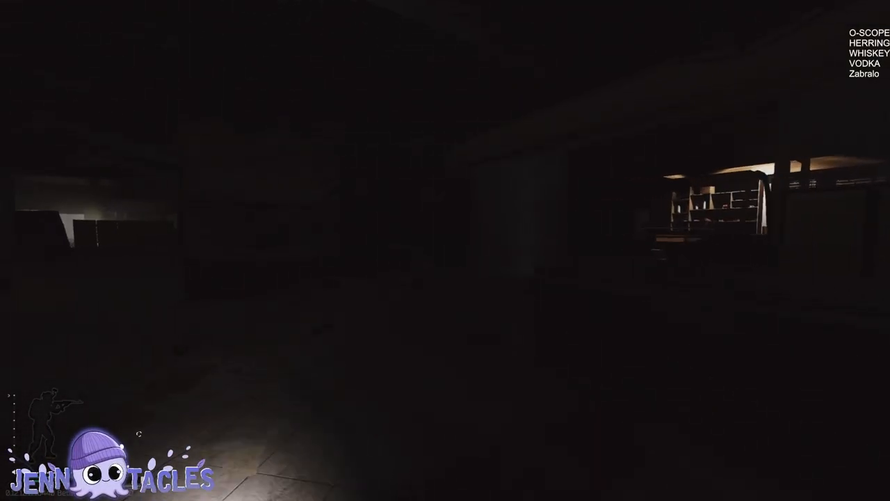
{"action": "mouse_move", "coordinate": [445, 250]}
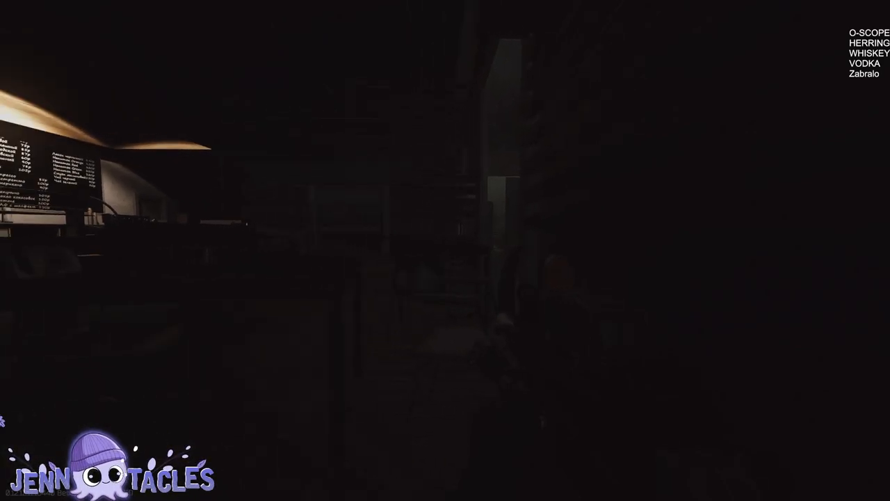
{"action": "mouse_move", "coordinate": [445, 251]}
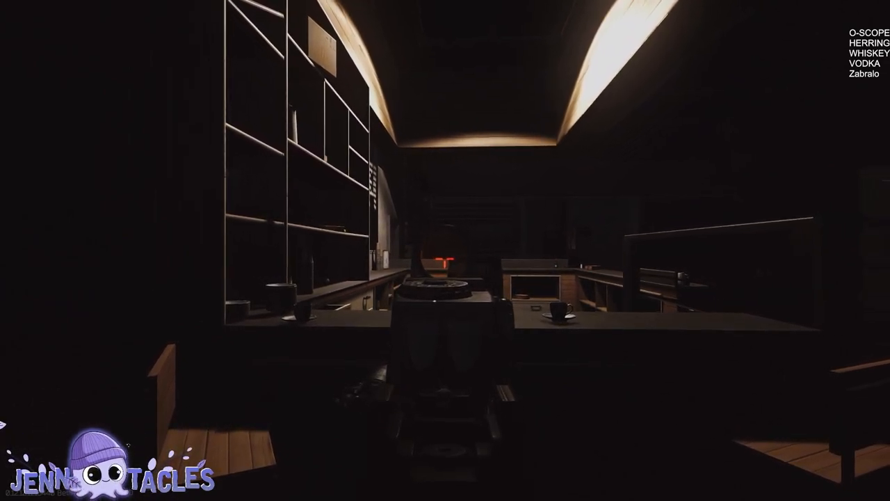
{"action": "mouse_move", "coordinate": [446, 250]}
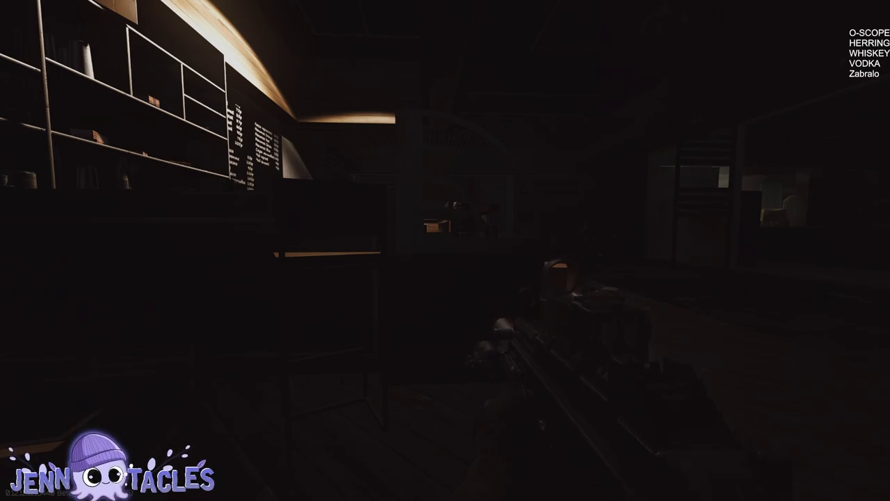
{"action": "mouse_move", "coordinate": [446, 250]}
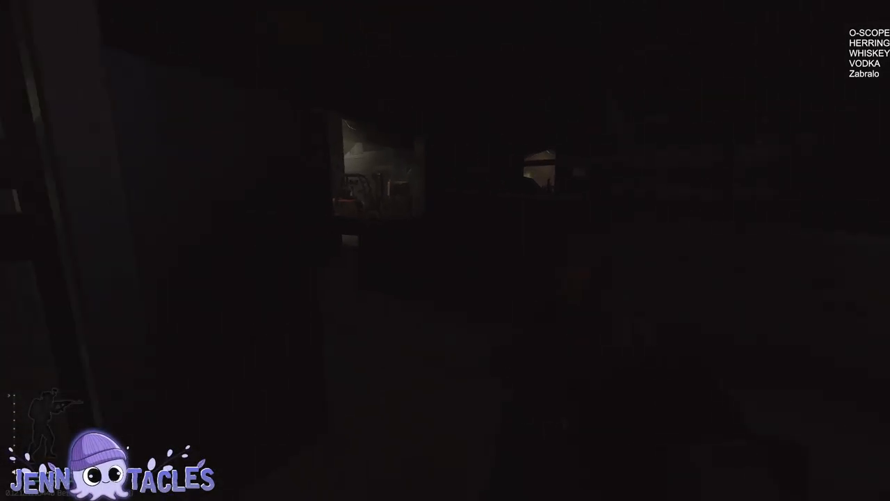
{"action": "mouse_move", "coordinate": [445, 250]}
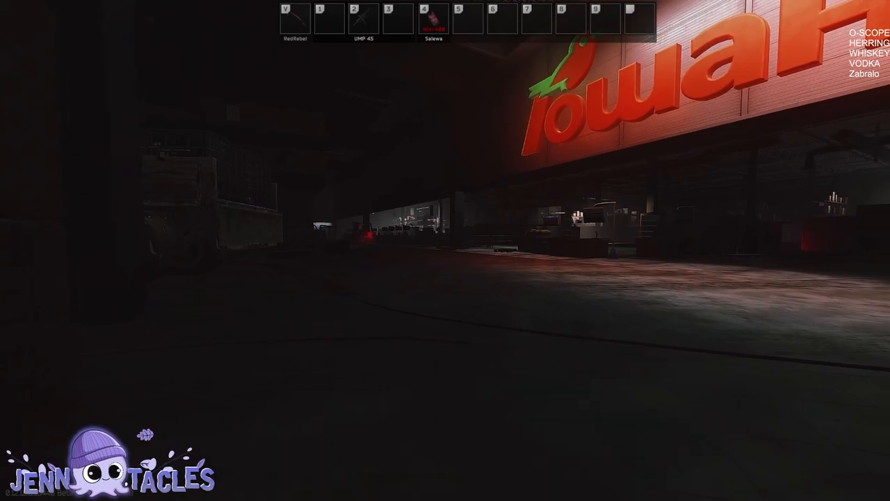
{"action": "key", "text": "2"}
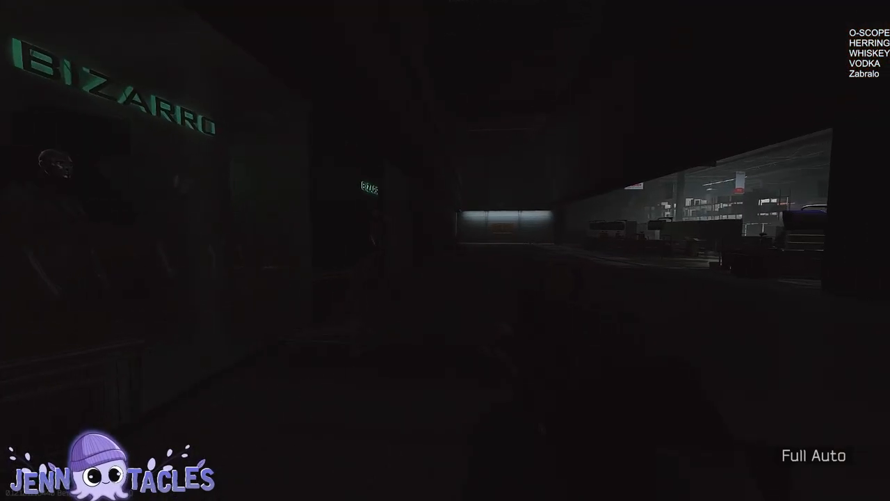
{"action": "mouse_move", "coordinate": [445, 250]}
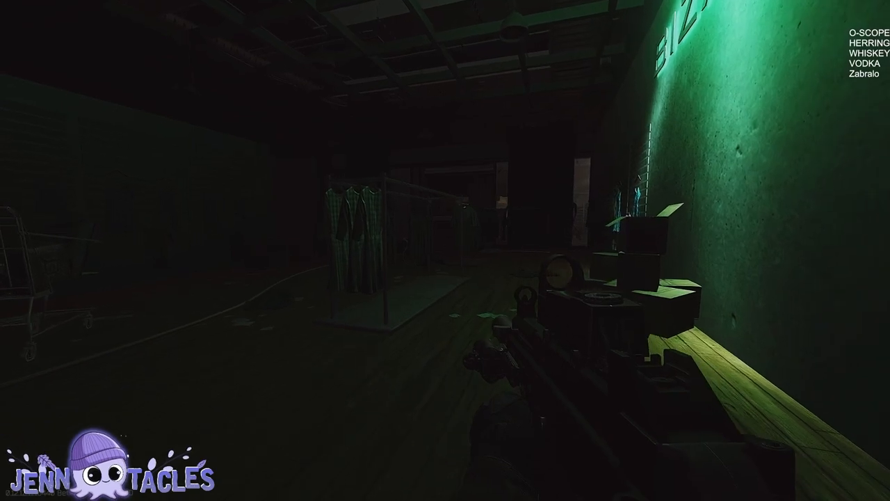
{"action": "mouse_move", "coordinate": [445, 250]}
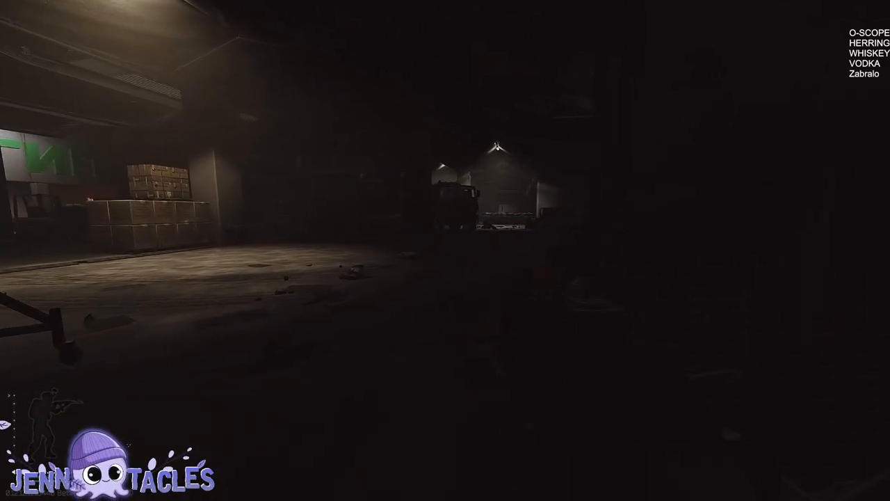
{"action": "mouse_move", "coordinate": [446, 251]}
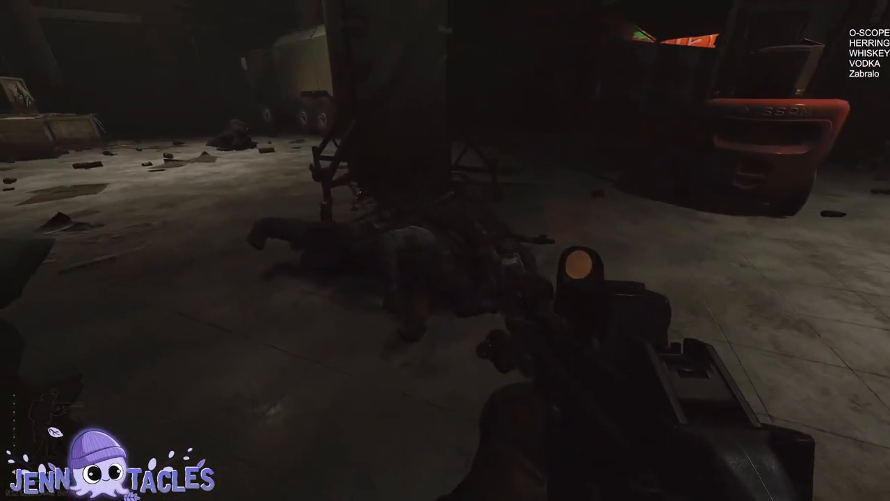
{"action": "key", "text": "Tab"}
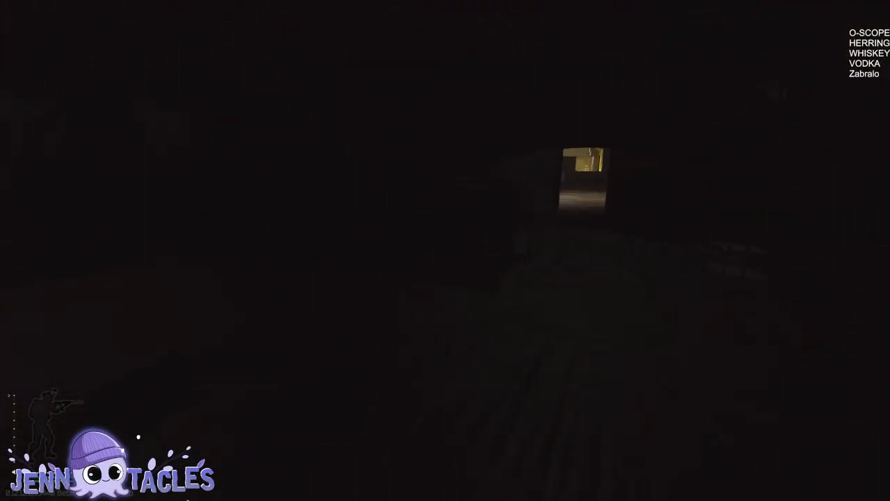
{"action": "key", "text": "Tab"}
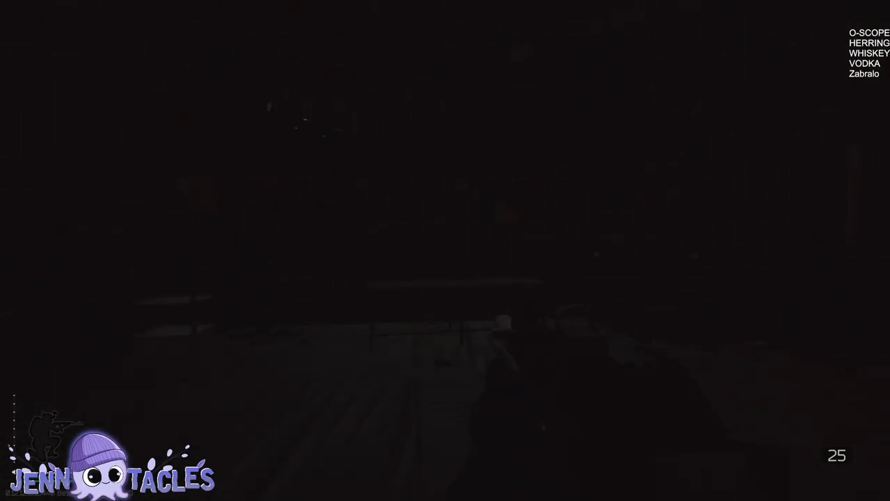
{"action": "mouse_move", "coordinate": [445, 250]}
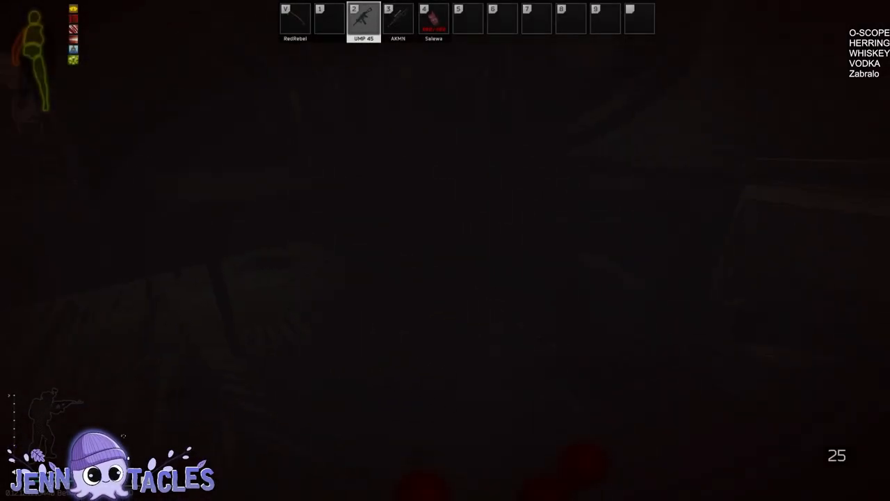
{"action": "key", "text": "tab"}
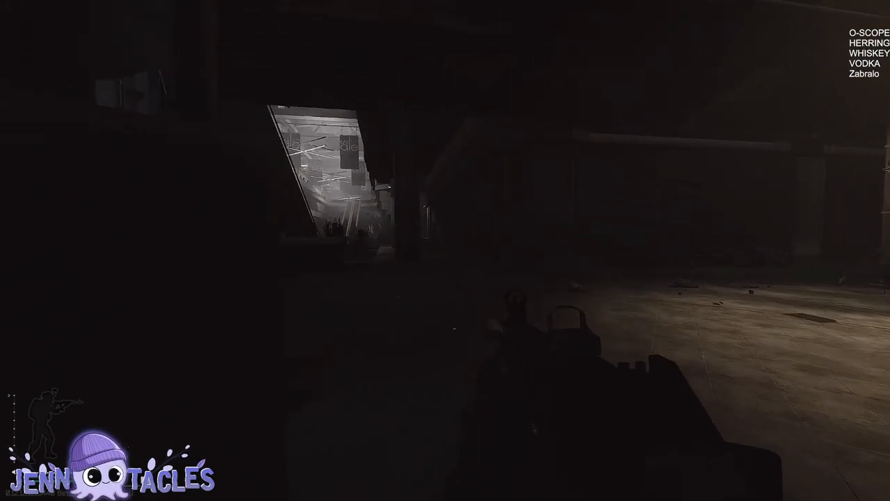
{"action": "mouse_move", "coordinate": [445, 251]}
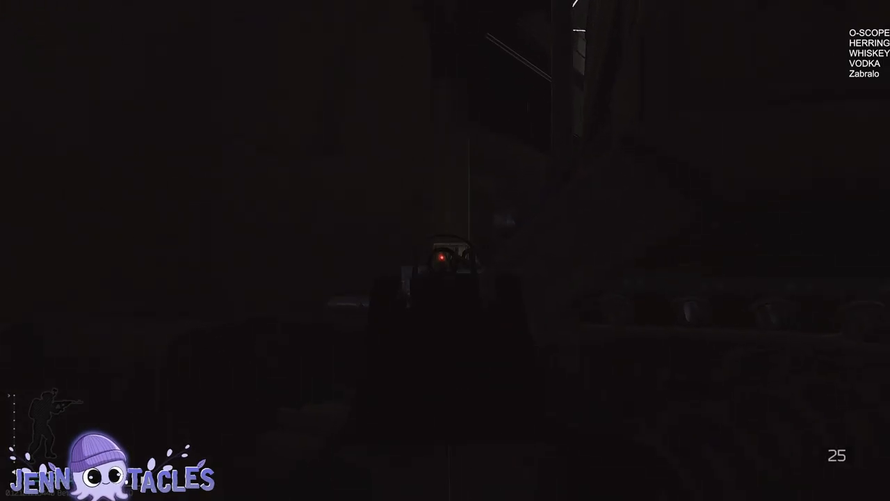
{"action": "mouse_move", "coordinate": [446, 251]}
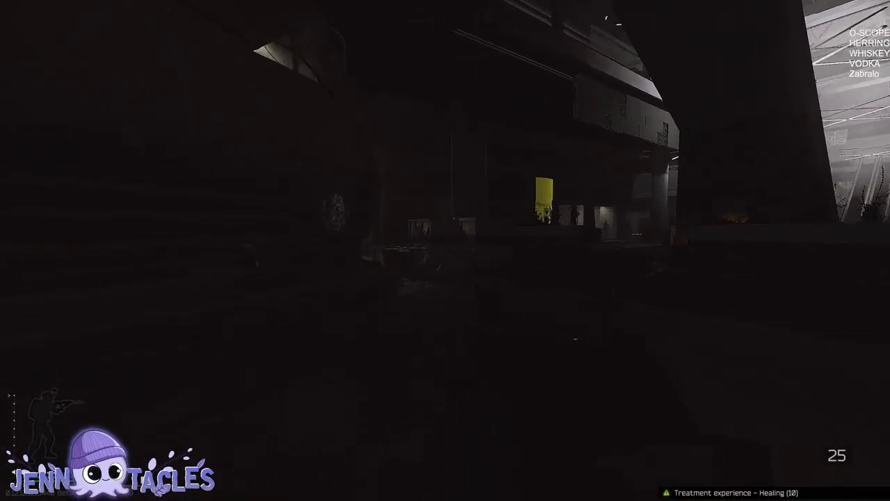
{"action": "mouse_move", "coordinate": [445, 250]}
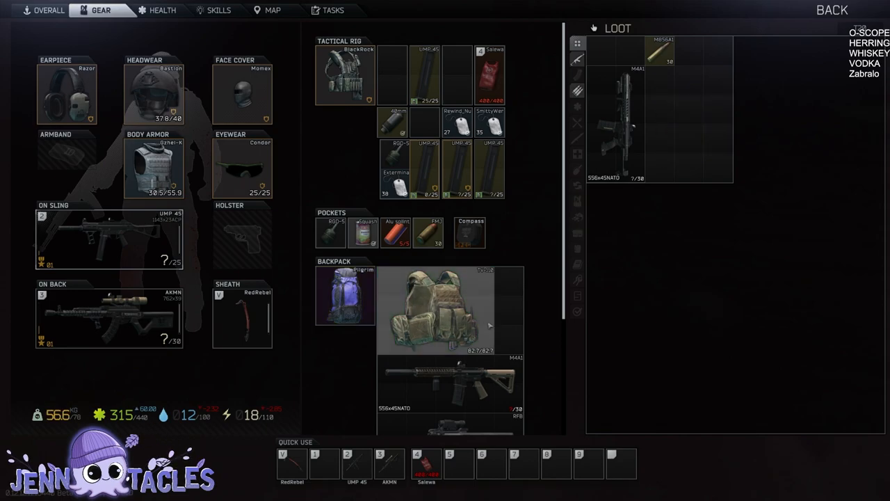
{"action": "scroll", "scroll_direction": "down", "scroll_amount": 3}
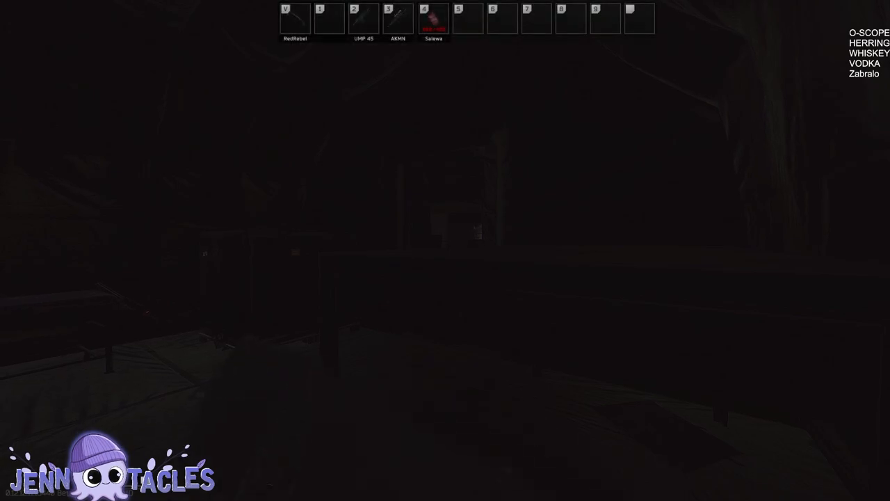
{"action": "key", "text": "2"}
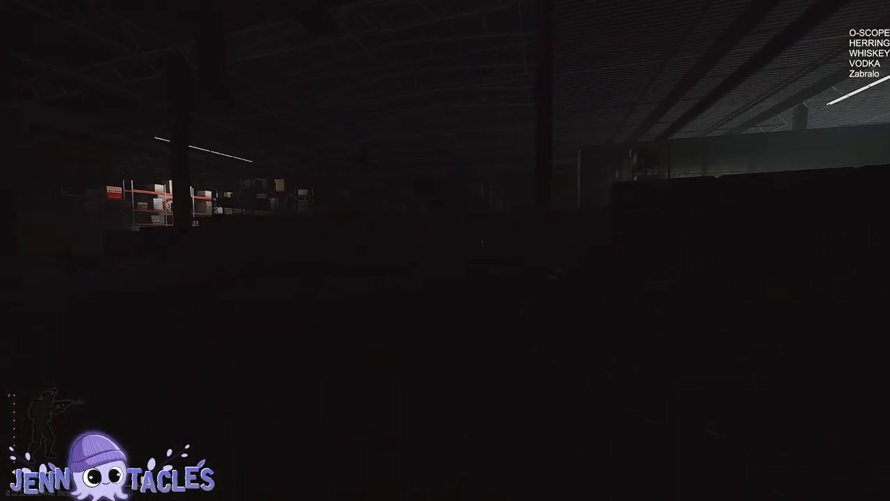
{"action": "mouse_move", "coordinate": [446, 251]}
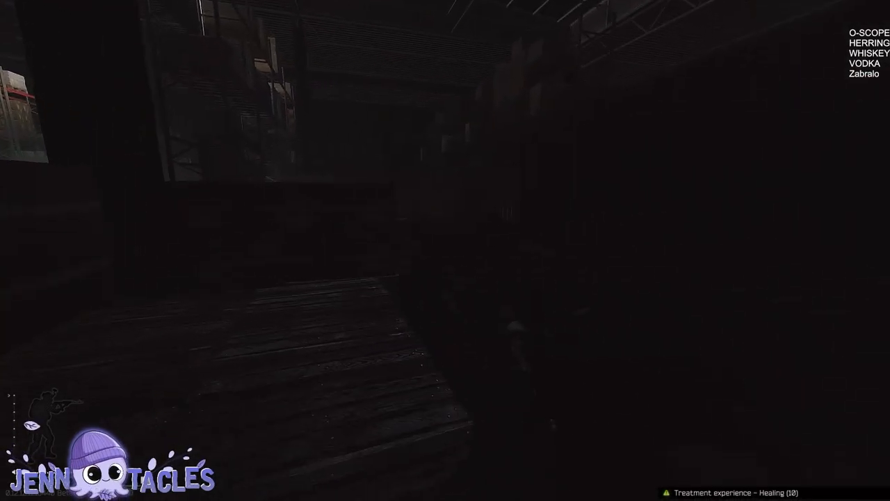
{"action": "mouse_move", "coordinate": [445, 251]}
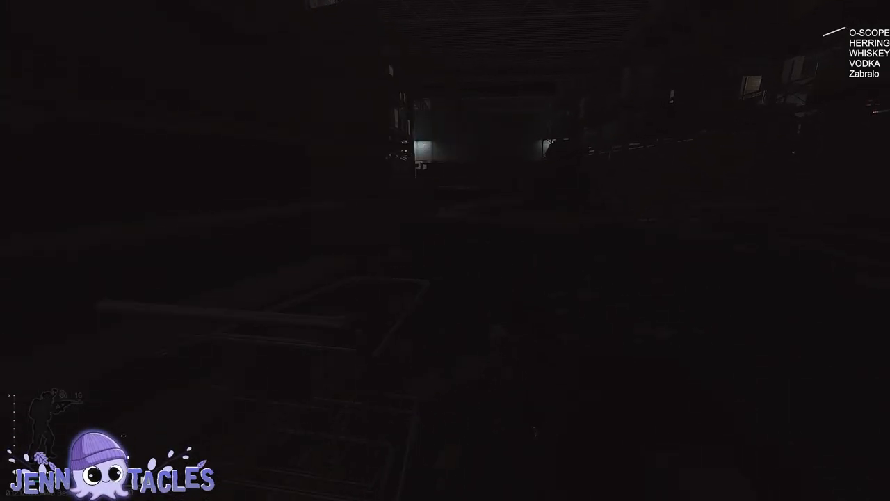
{"action": "mouse_move", "coordinate": [445, 250]}
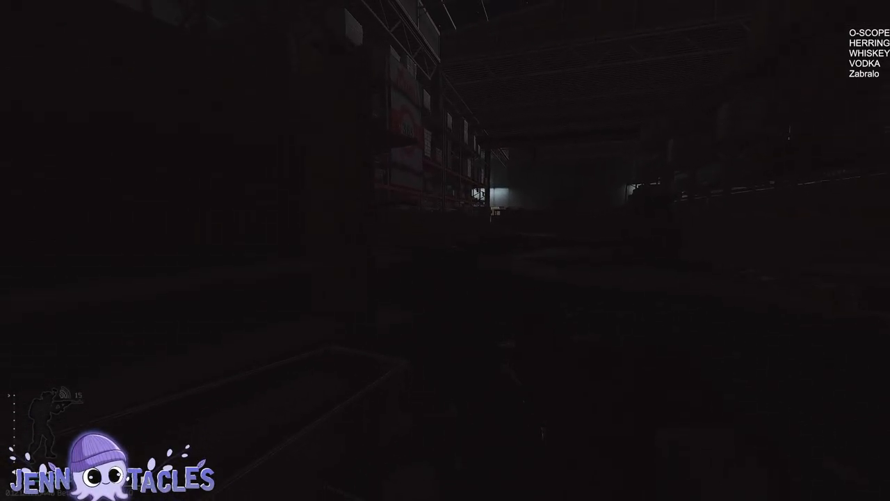
{"action": "mouse_move", "coordinate": [445, 251]}
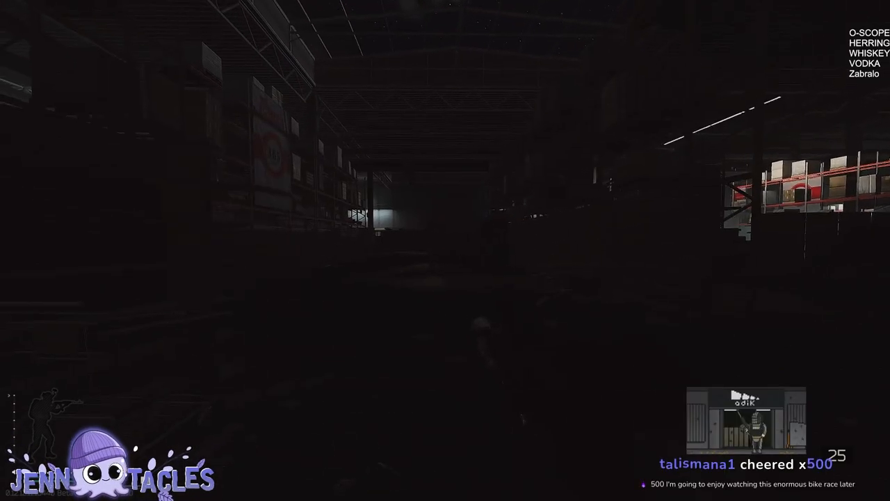
{"action": "mouse_move", "coordinate": [445, 250]}
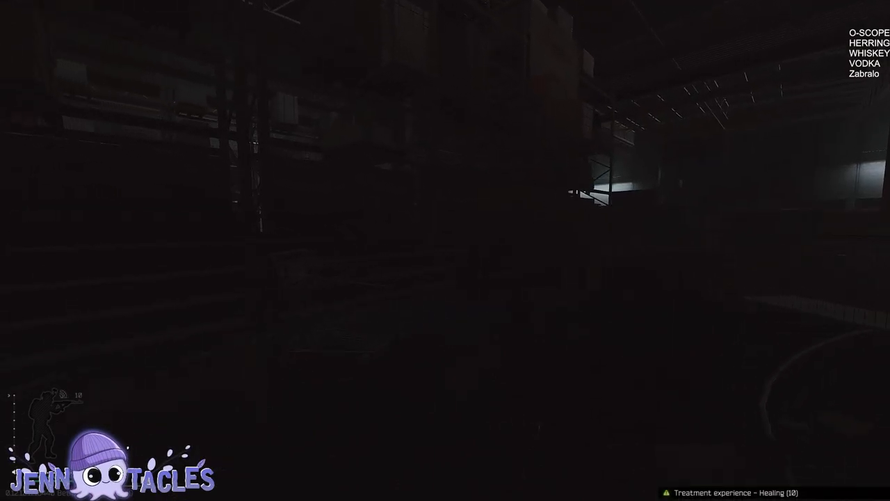
{"action": "mouse_move", "coordinate": [445, 250]}
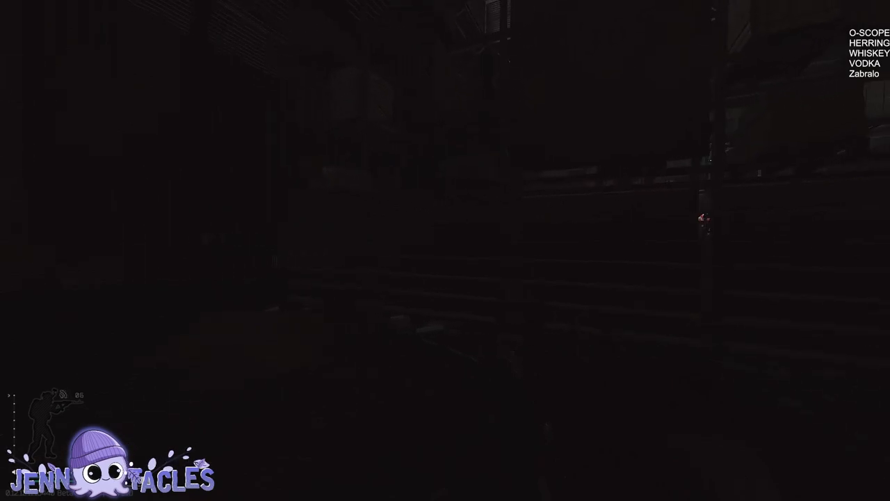
{"action": "mouse_move", "coordinate": [446, 251]}
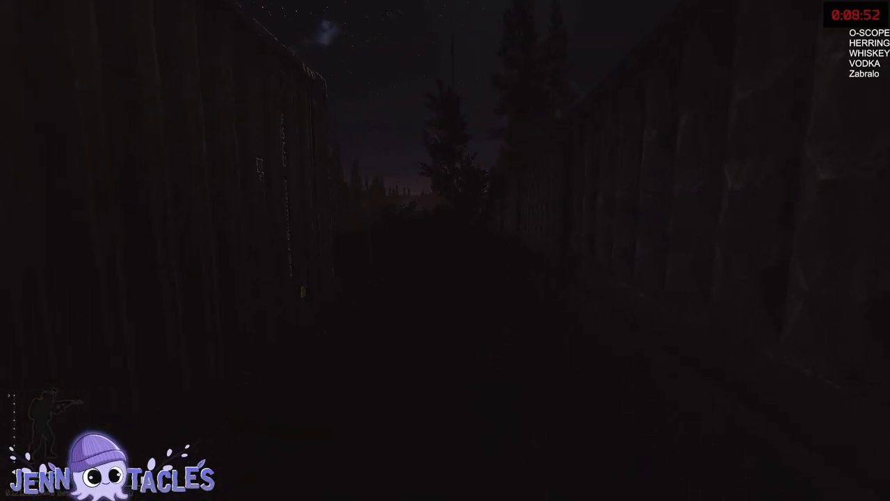
{"action": "mouse_move", "coordinate": [445, 250]}
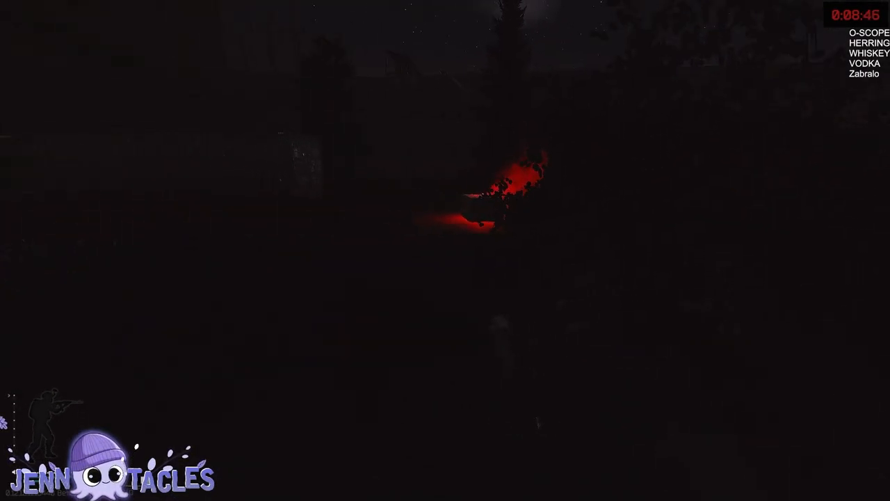
{"action": "mouse_move", "coordinate": [445, 250]}
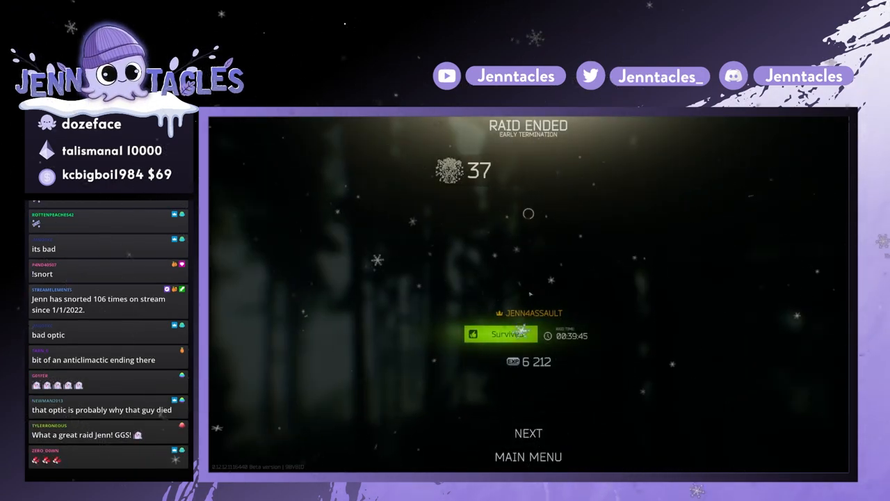
{"action": "left_click", "coordinate": [528, 432]}
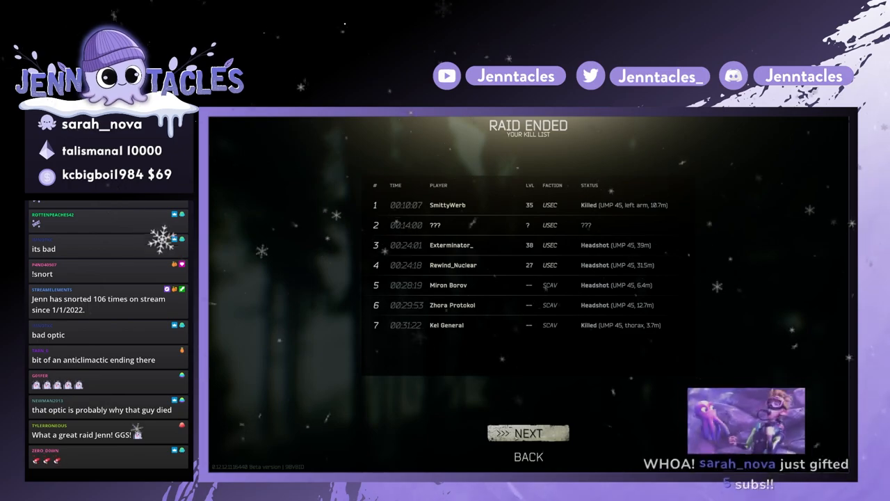